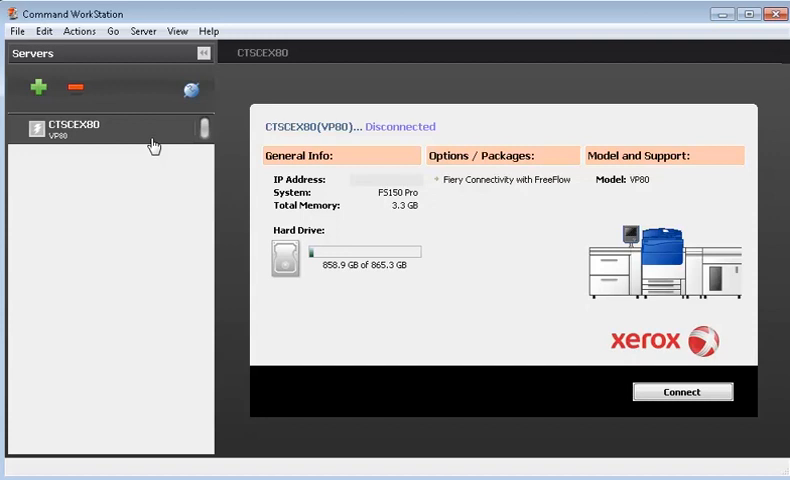
# - Connect to the CTSCEX80 server and log in as Administrator with the password
pyautogui.click(682, 392)
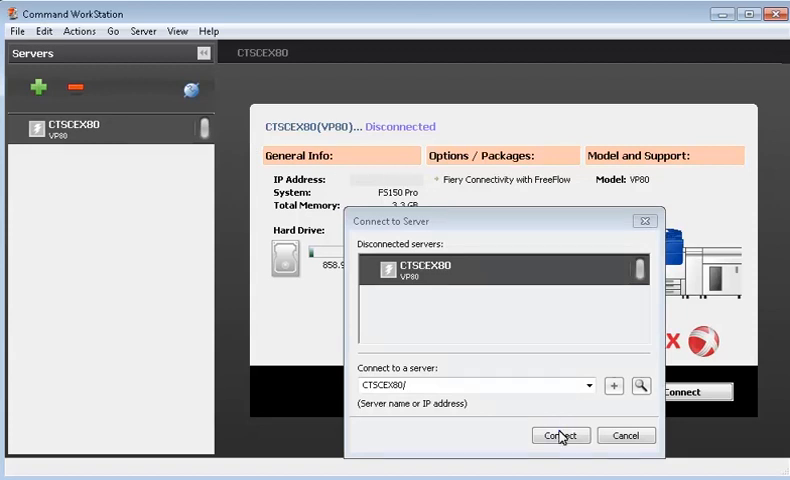
pyautogui.click(560, 436)
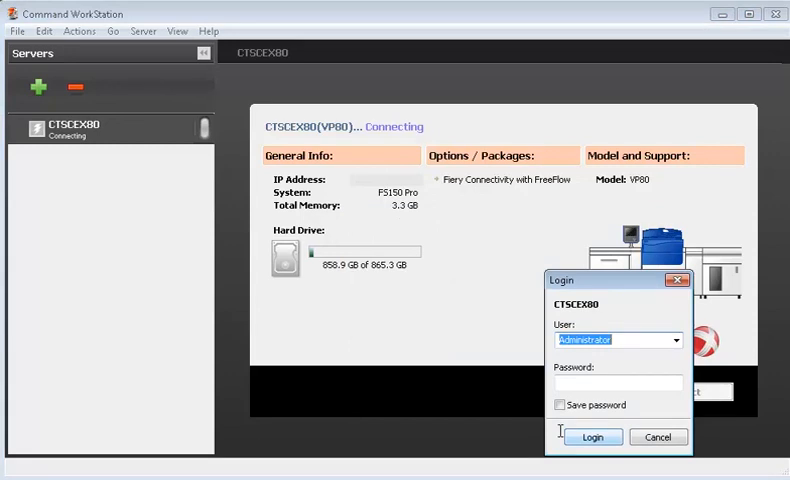
pyautogui.write('password')
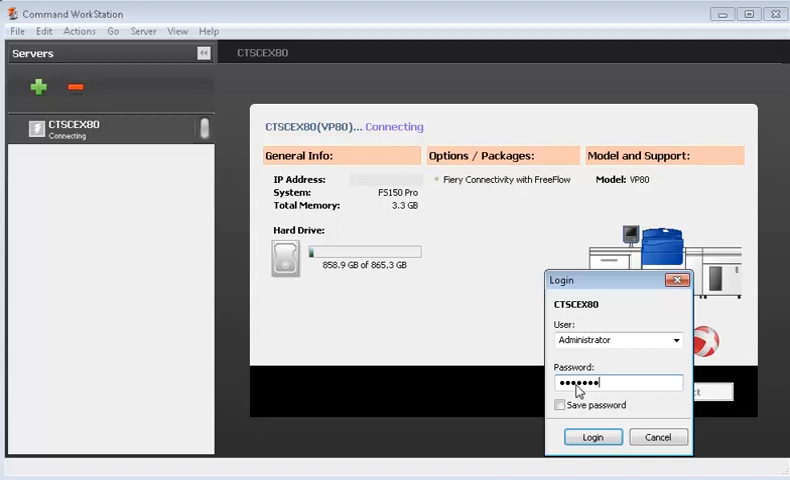
pyautogui.click(592, 436)
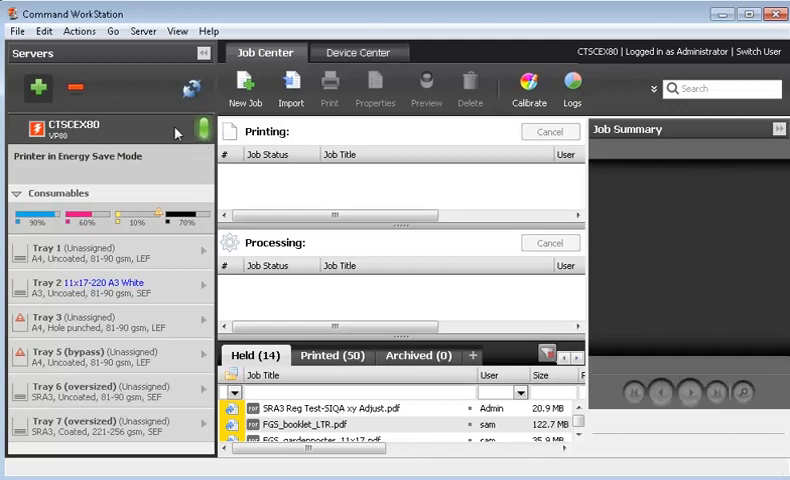
pyautogui.click(144, 32)
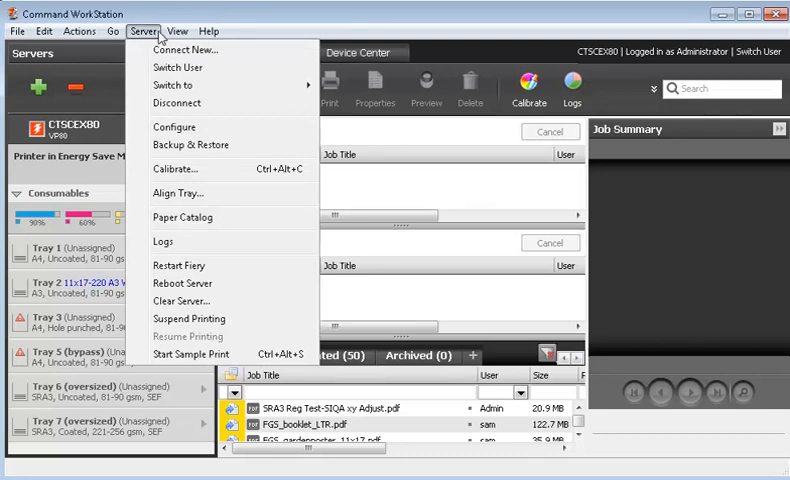
pyautogui.click(178, 68)
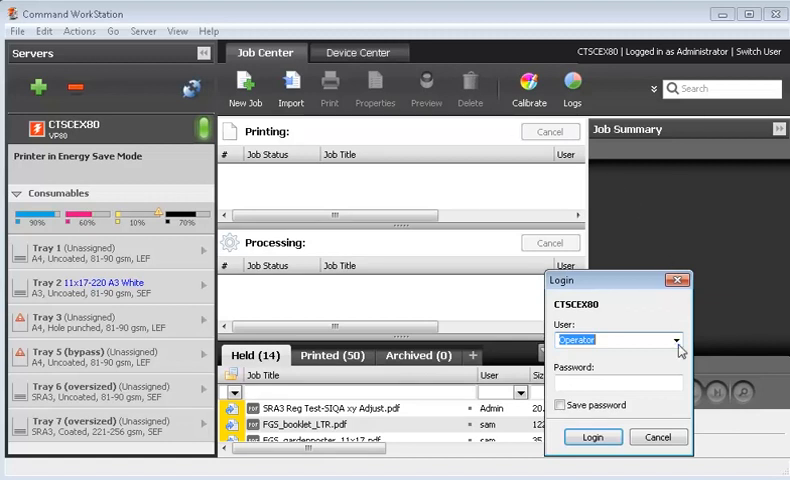
pyautogui.click(676, 340)
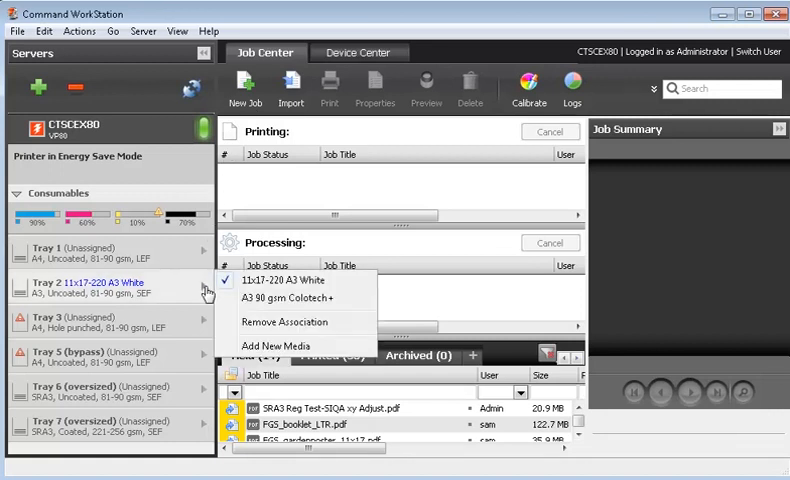
pyautogui.moveTo(158, 250)
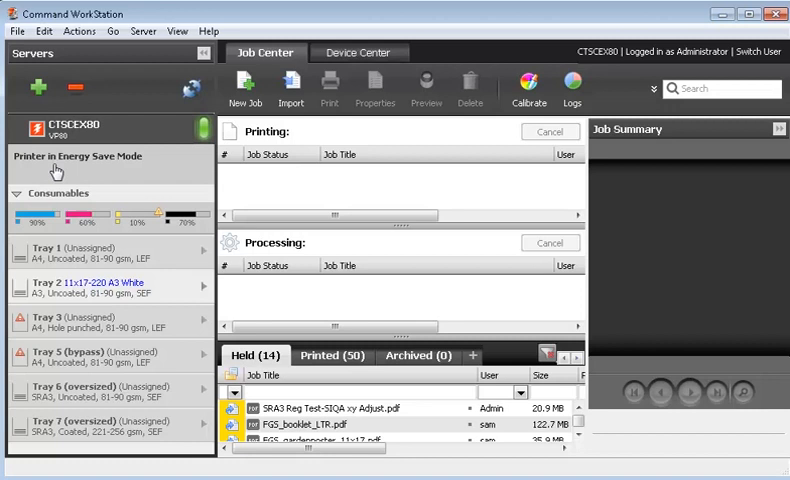
pyautogui.moveTo(56, 172)
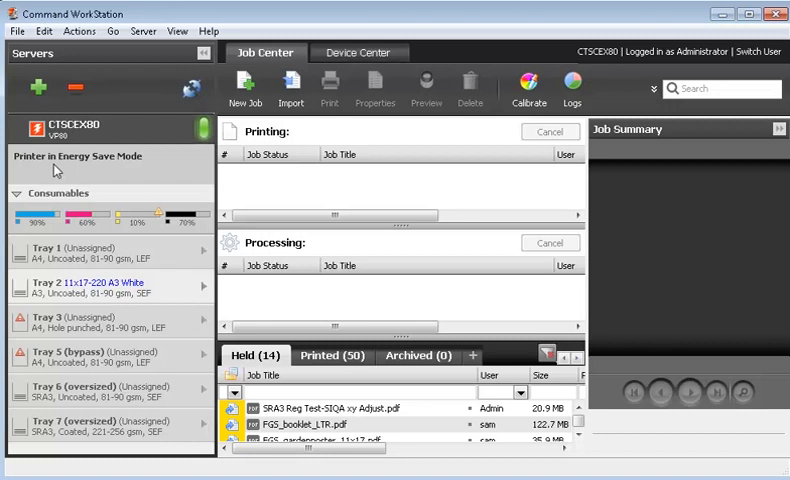
# - Collapse the Consumables section, hiding Tray 2's 11x17-220 A3 White details
pyautogui.click(56, 192)
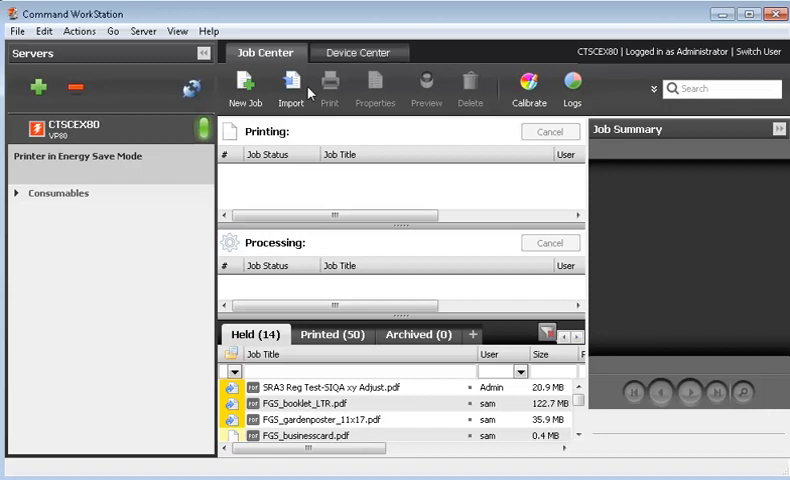
pyautogui.moveTo(616, 96)
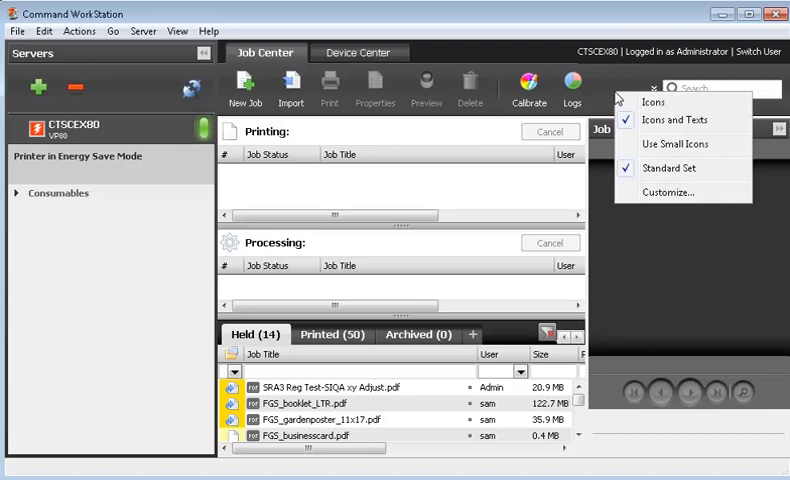
# - Customize the toolbar, then select Connect_Alumni_Newsletter_LTR.pdf in Printed to view its summary
pyautogui.click(668, 192)
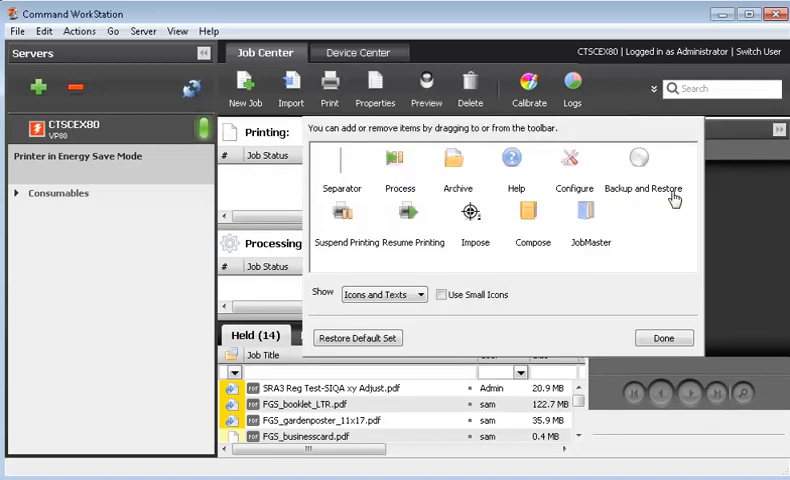
pyautogui.moveTo(516, 274)
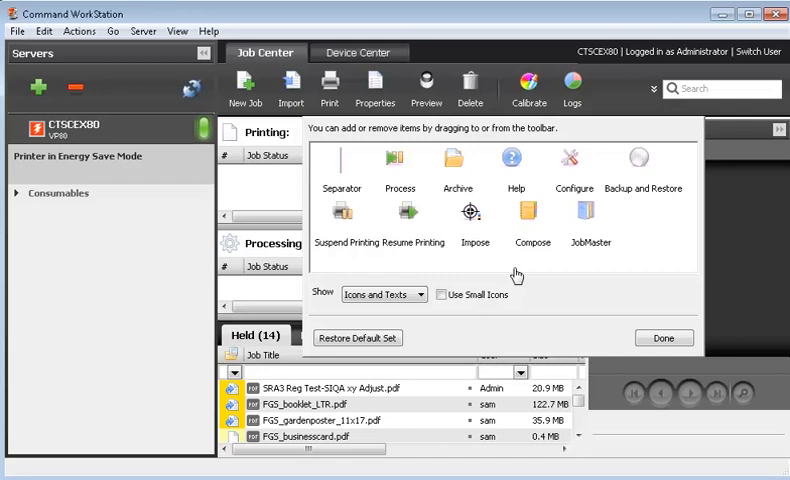
pyautogui.moveTo(644, 310)
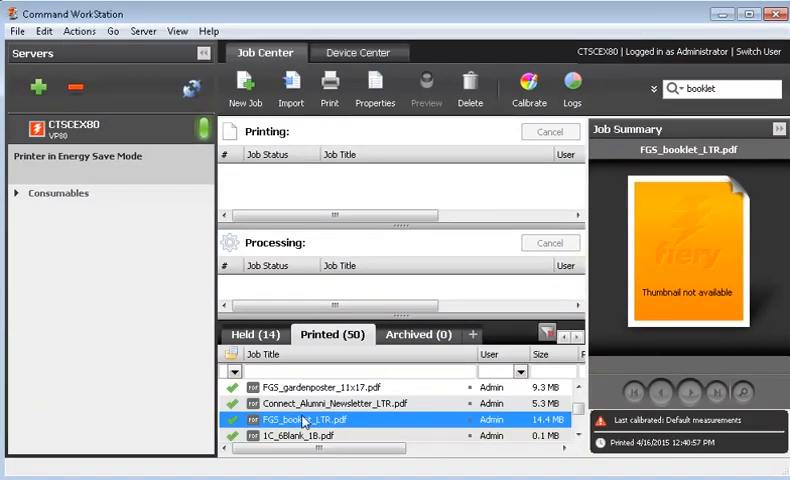
pyautogui.click(340, 404)
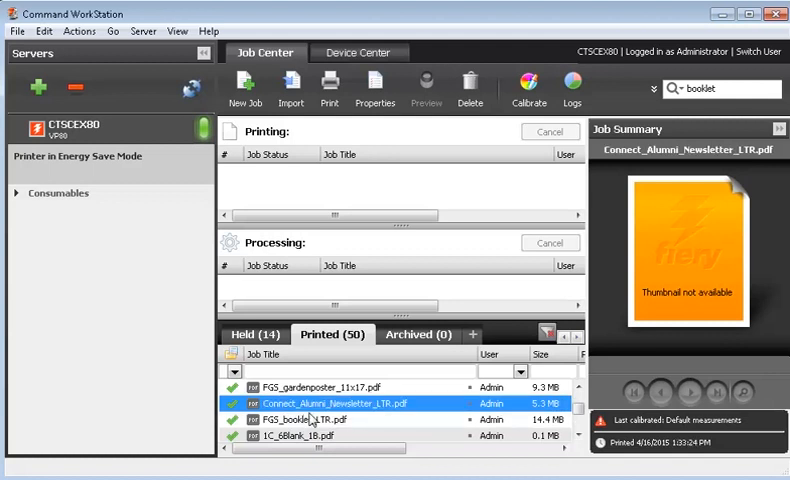
pyautogui.click(360, 52)
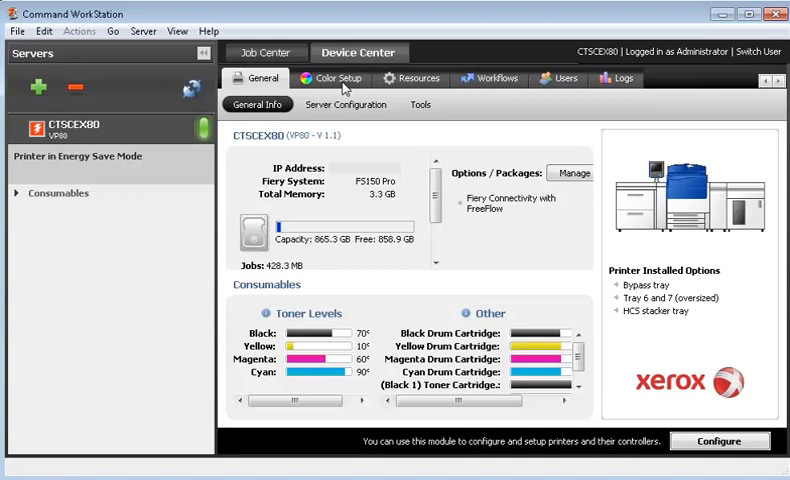
# - Print the brochure to Xerox EX 80 Server 1.1, confirming its Fiery Quick Access properties
pyautogui.click(20, 8)
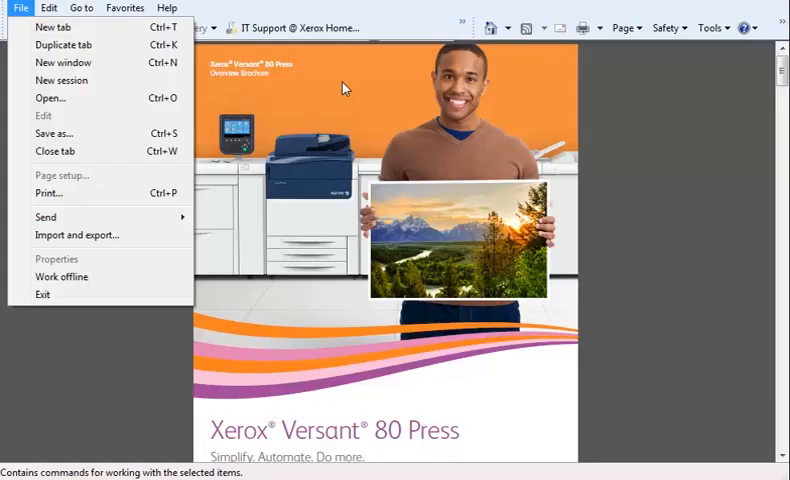
pyautogui.click(48, 192)
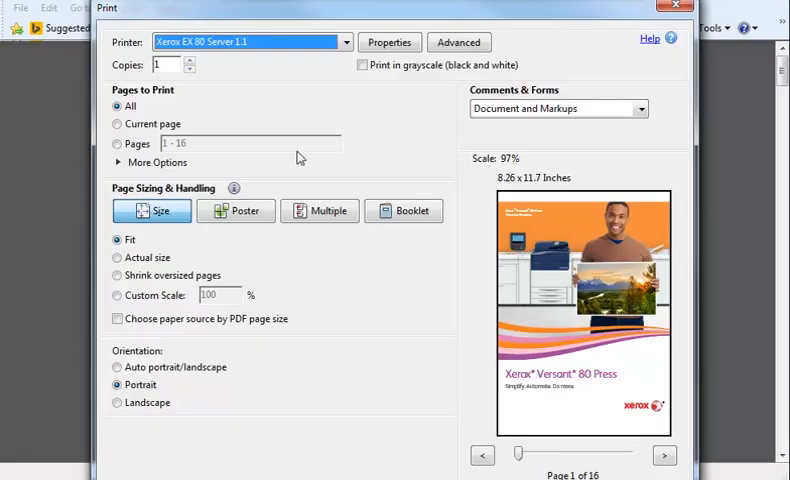
pyautogui.click(388, 42)
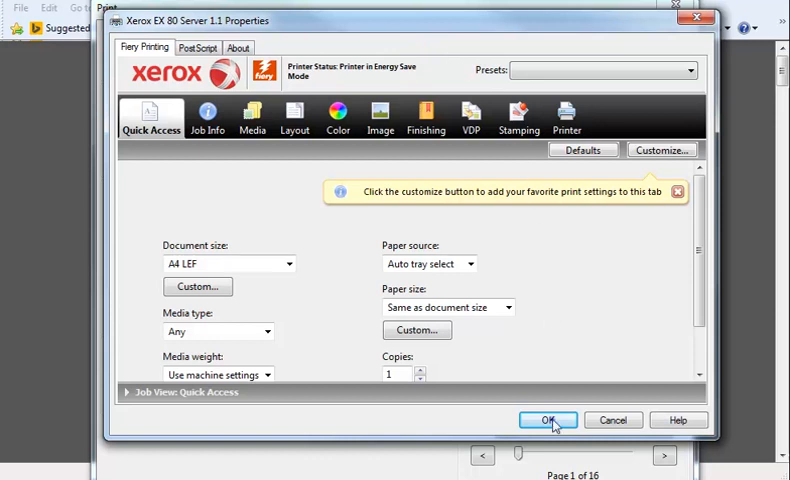
pyautogui.click(548, 420)
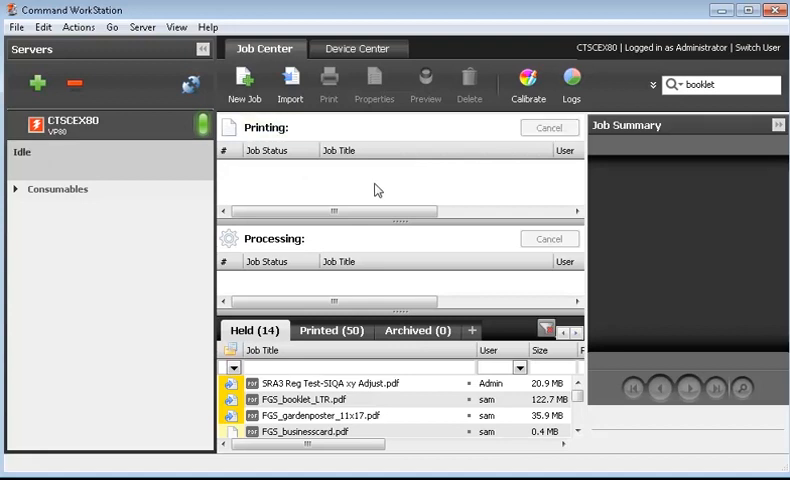
pyautogui.click(332, 330)
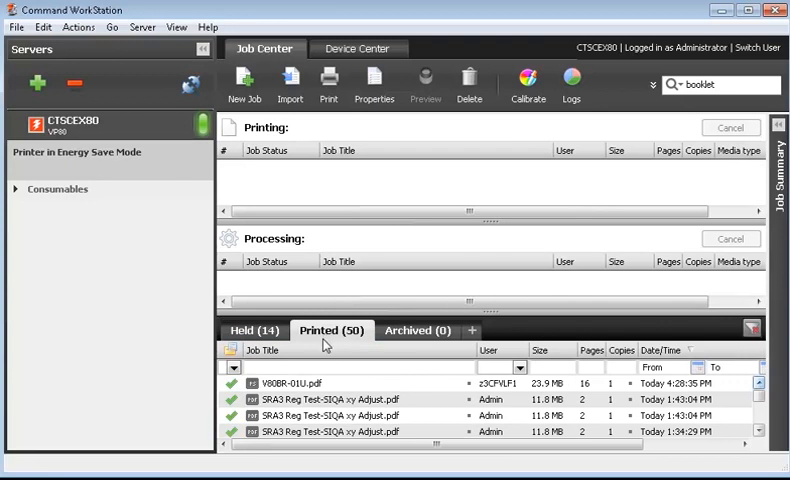
pyautogui.click(310, 384)
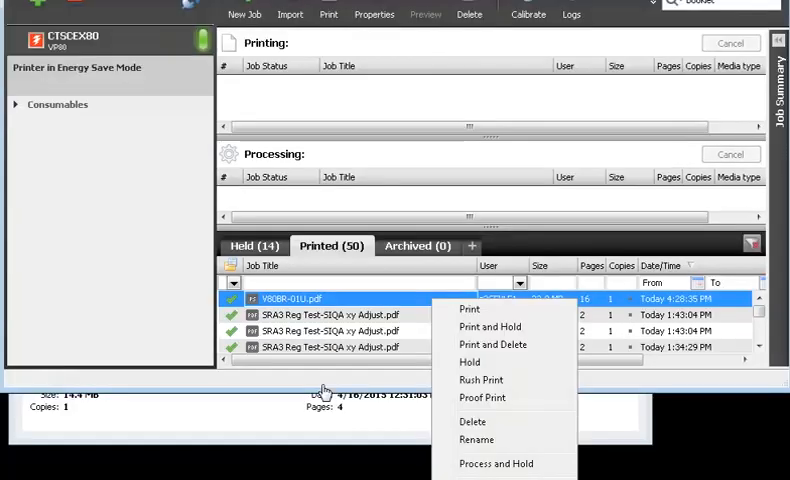
pyautogui.moveTo(486, 384)
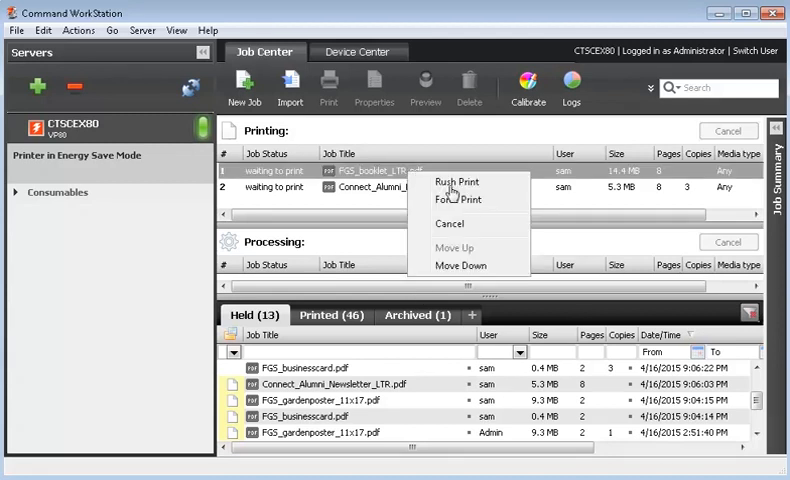
pyautogui.moveTo(456, 214)
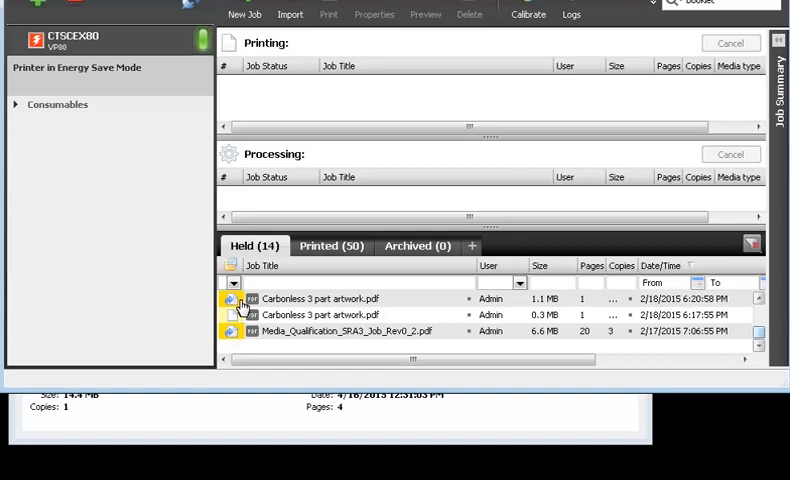
pyautogui.moveTo(242, 304)
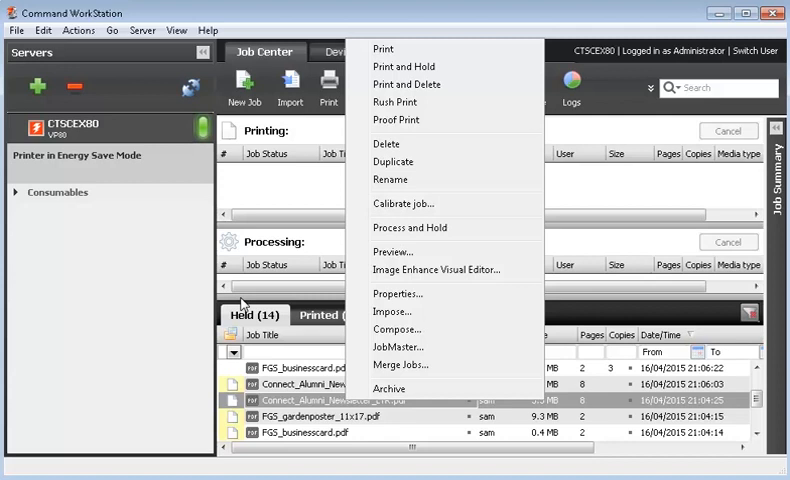
pyautogui.moveTo(322, 302)
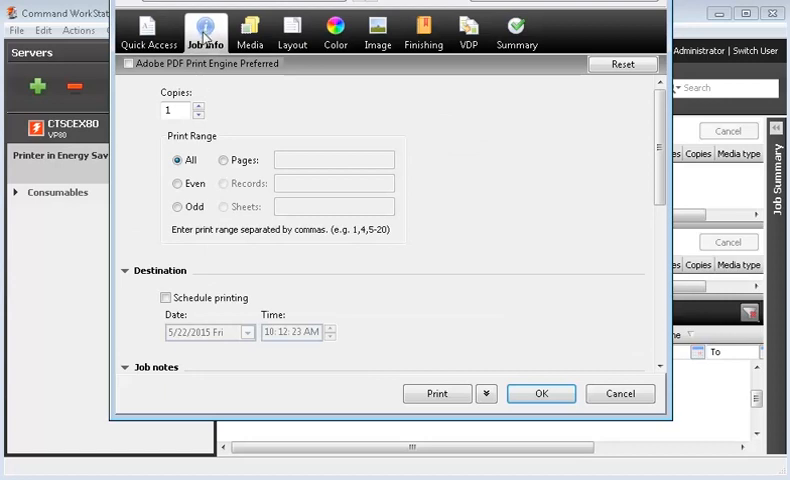
pyautogui.click(172, 110)
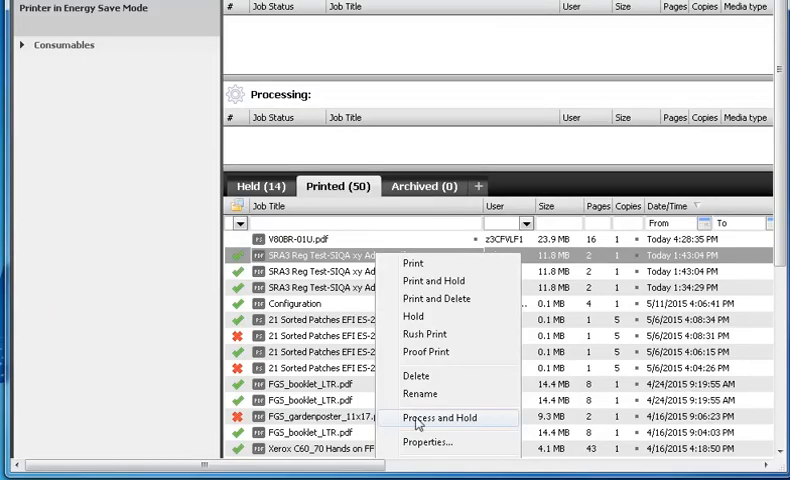
pyautogui.click(442, 418)
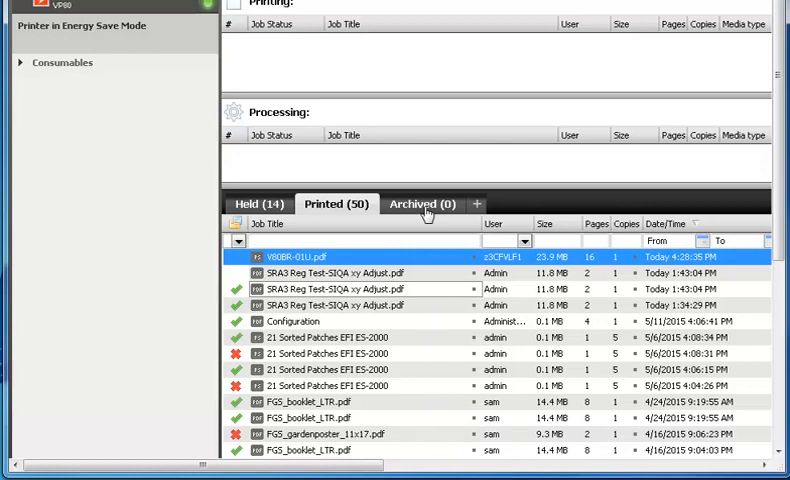
pyautogui.moveTo(426, 212)
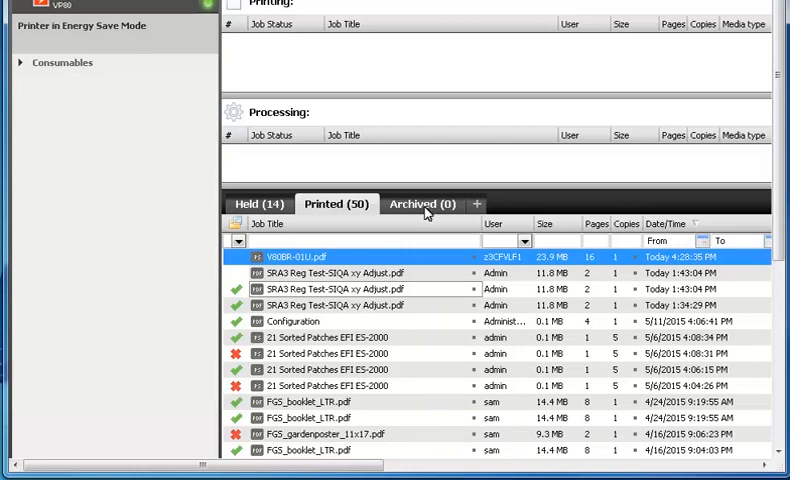
pyautogui.moveTo(368, 244)
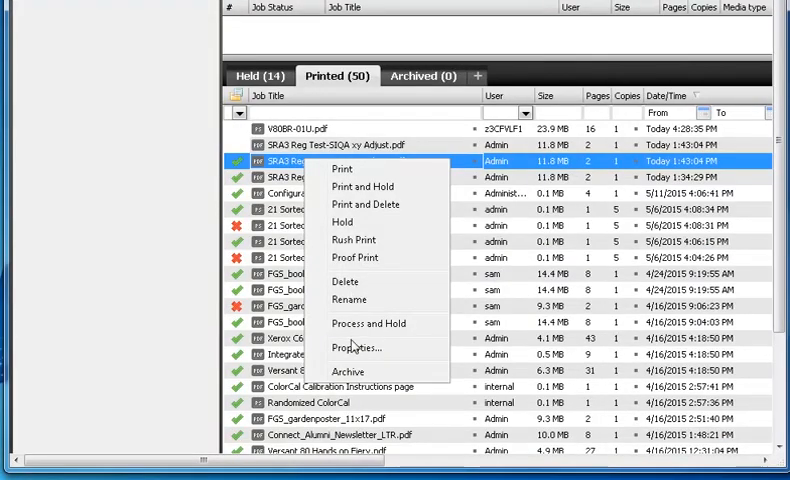
# - Archive SRA3 Reg Test-SIQA xy Adjust.pdf to Server Internal storage and show the Archived list
pyautogui.click(348, 372)
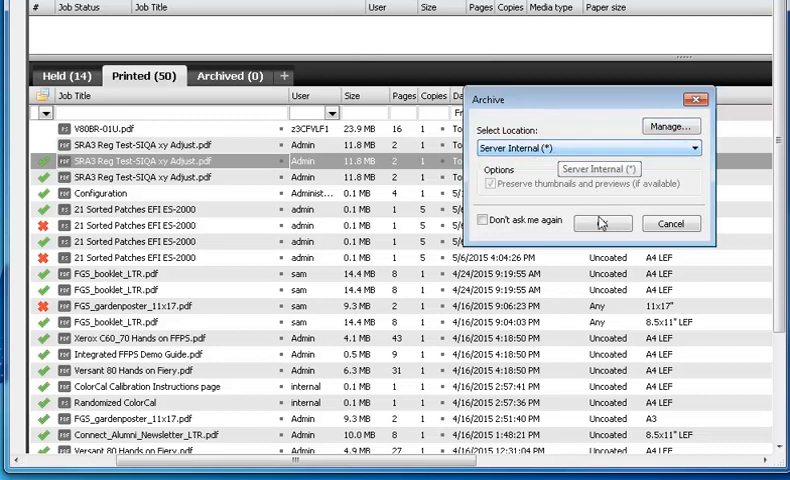
pyautogui.click(604, 224)
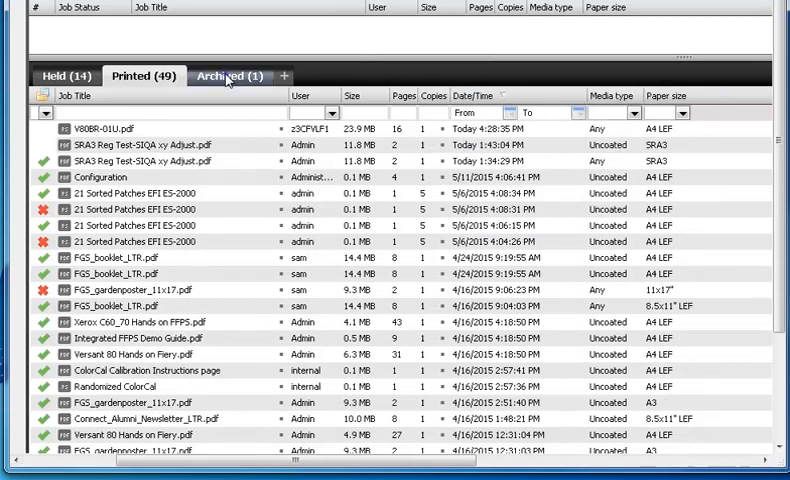
pyautogui.click(230, 76)
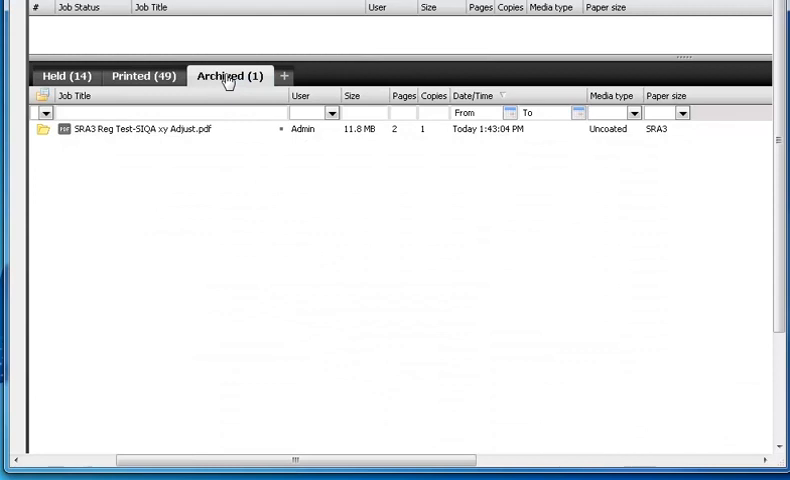
pyautogui.moveTo(210, 144)
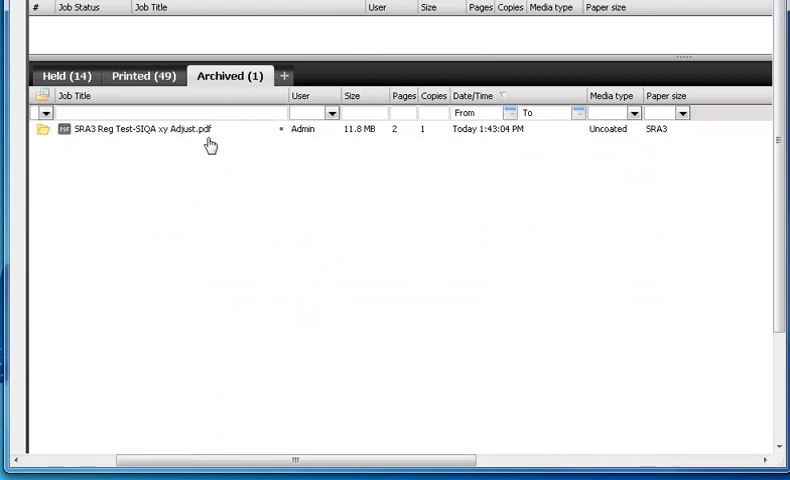